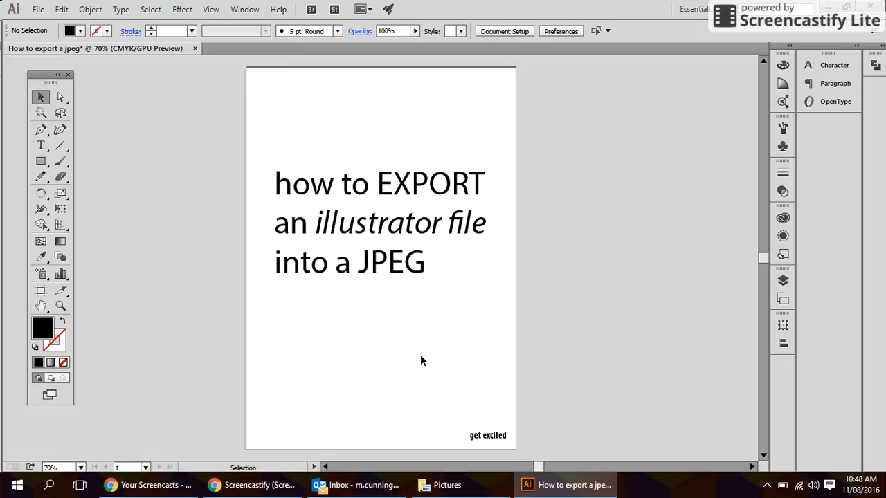
mouse_move(399, 343)
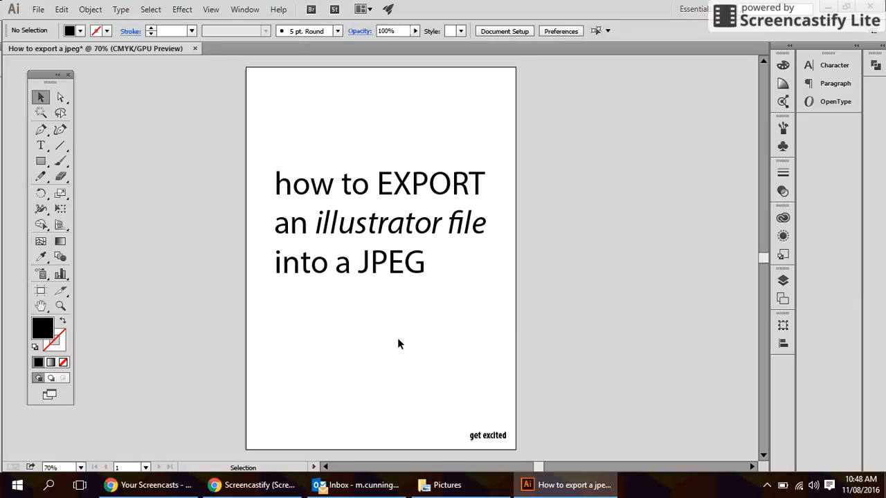
Bring up the File menu to start exporting the poster document
click(39, 8)
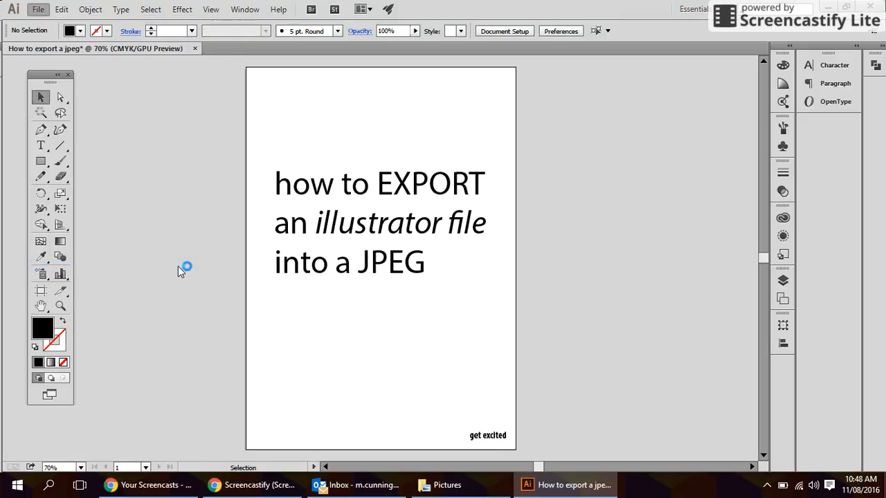
click(39, 8)
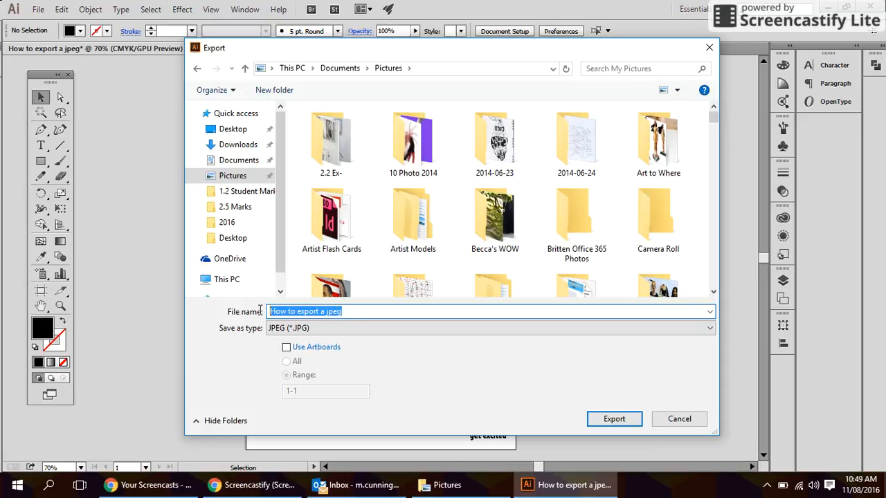
mouse_move(262, 313)
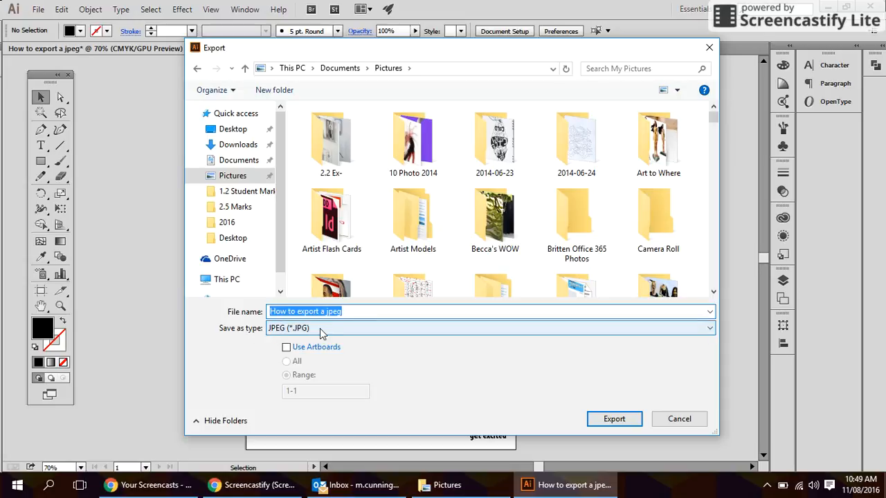
Set the export save type to JPEG (*.JPG) in the Pictures folder
click(708, 328)
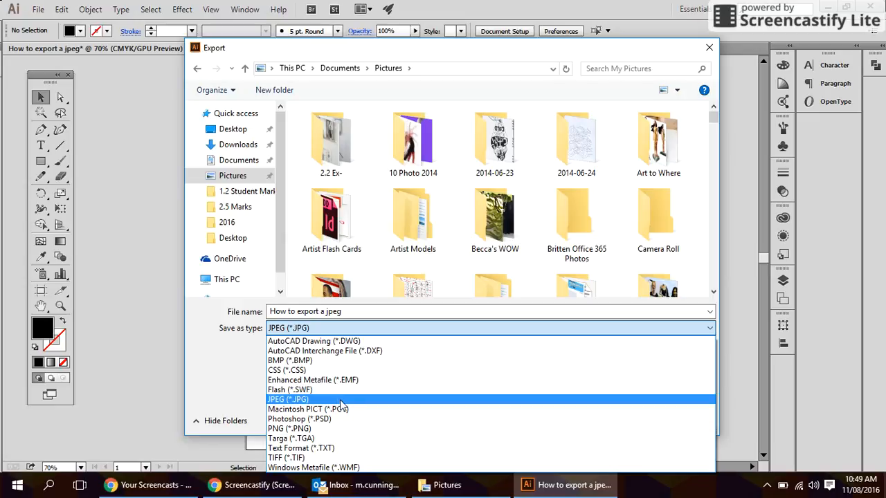
click(288, 399)
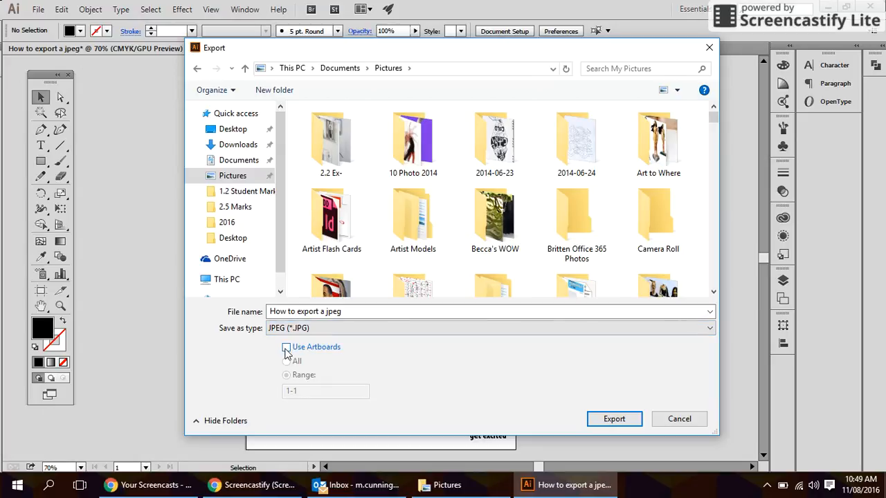
Enable Use Artboards with Range 1-1 and proceed to the JPEG Options window
click(285, 346)
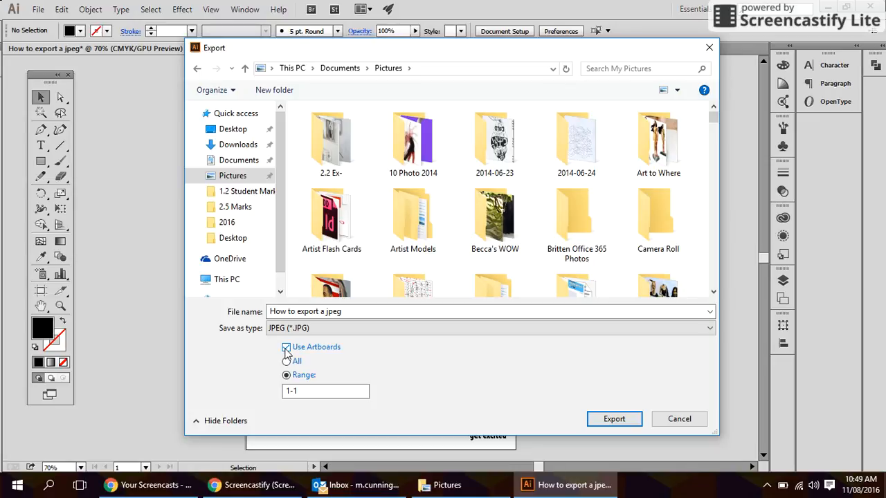
click(286, 373)
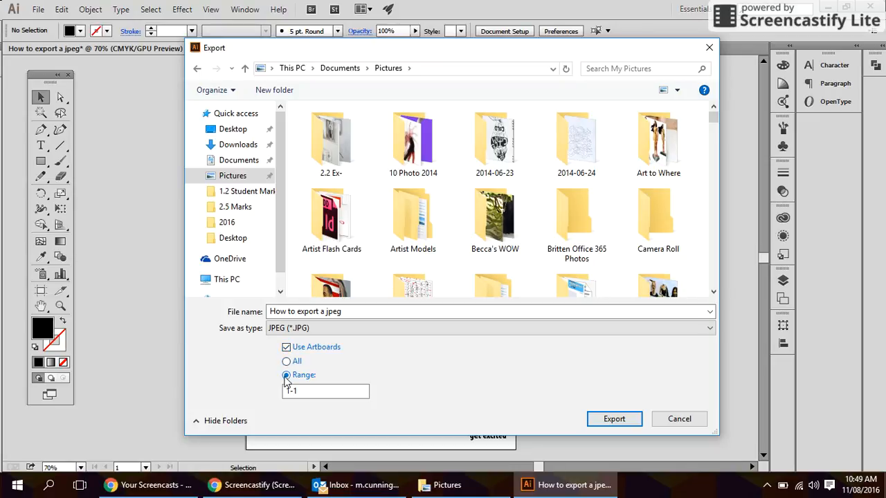
click(326, 390)
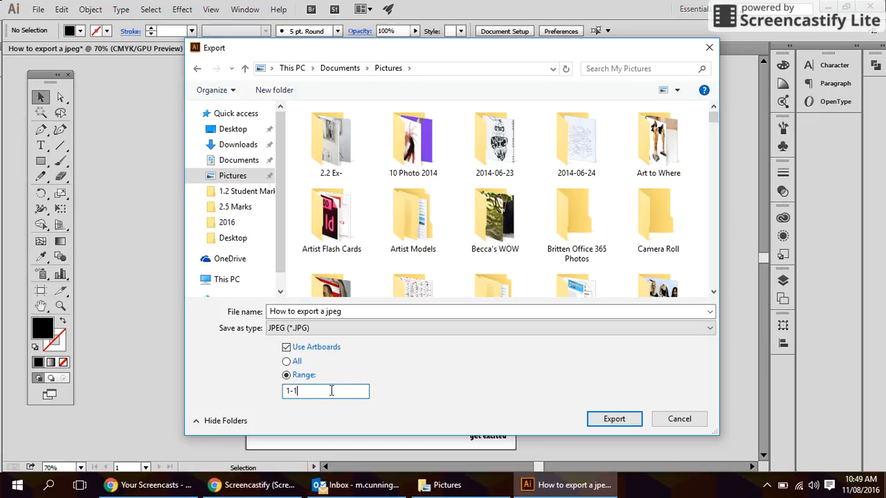
click(615, 418)
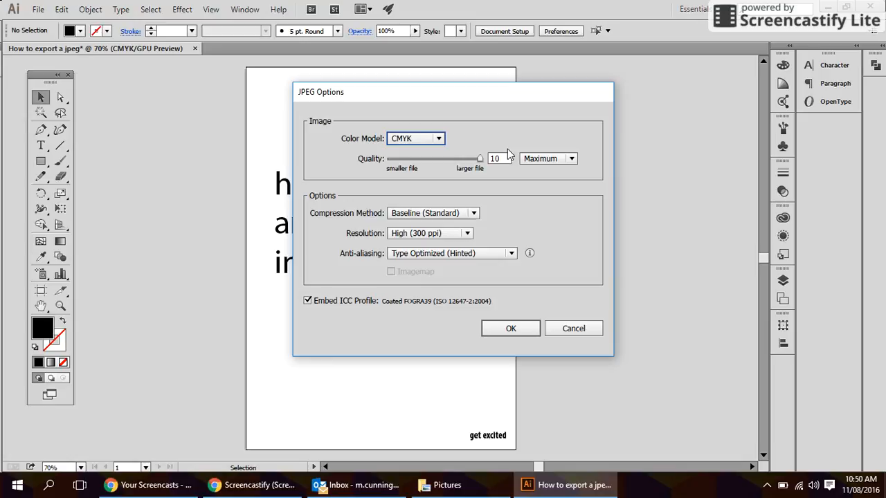
drag(482, 158, 427, 158)
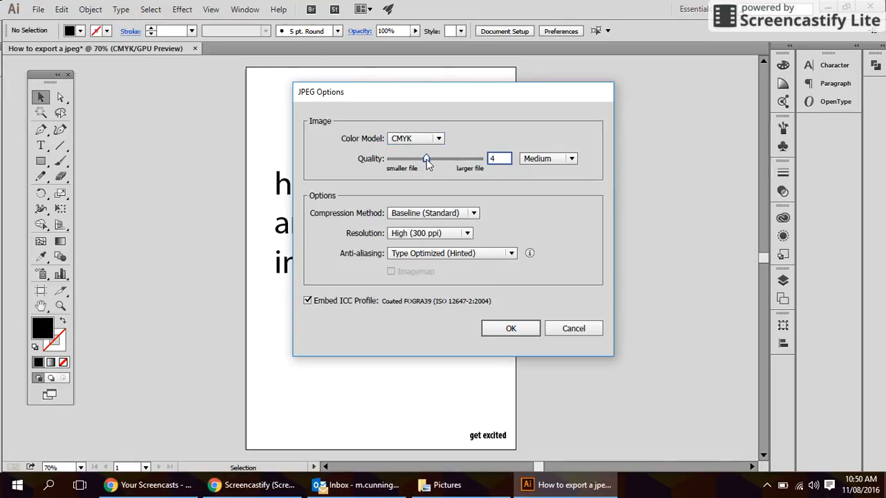
drag(426, 158, 434, 158)
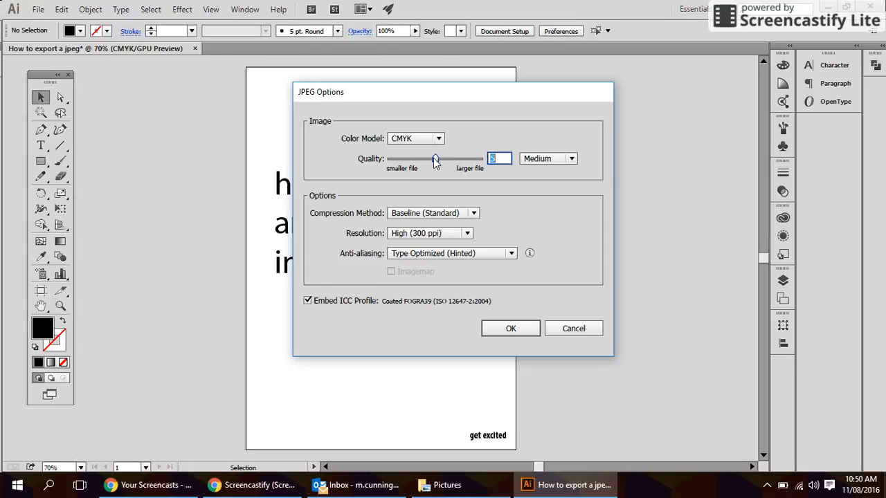
drag(436, 158, 479, 158)
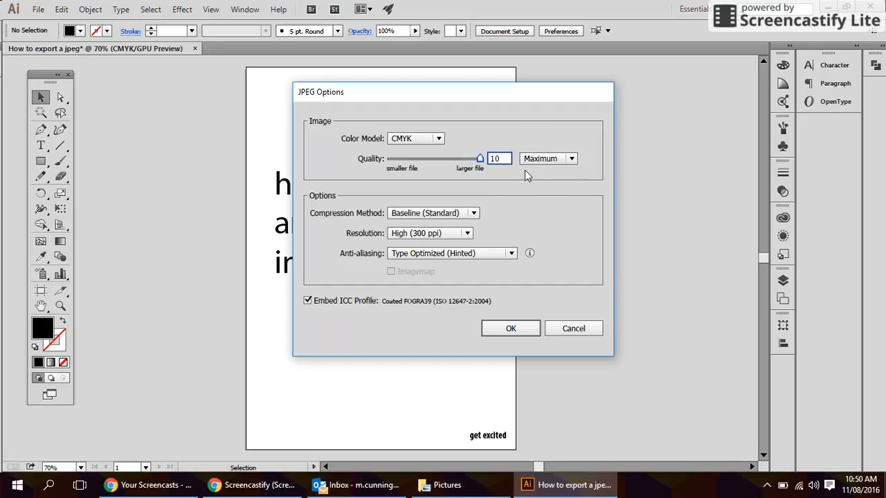
mouse_move(484, 216)
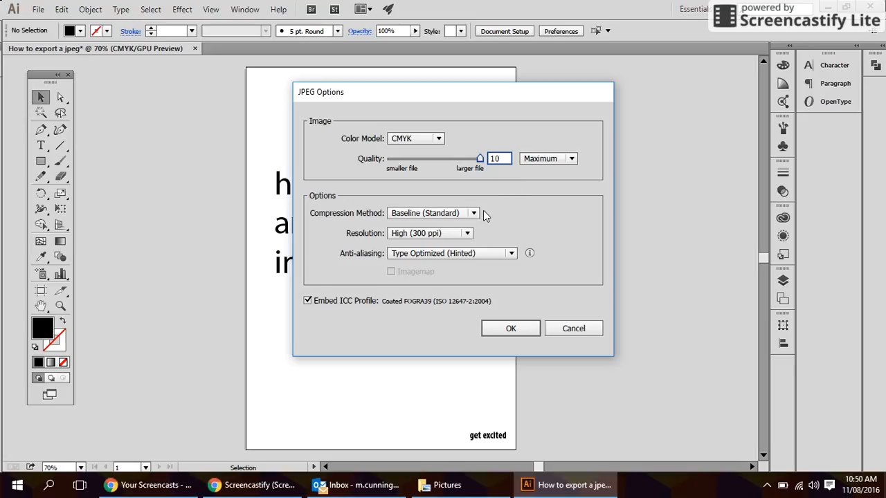
Set resolution to High (300 ppi) and confirm the Maximum-quality JPEG export
click(468, 232)
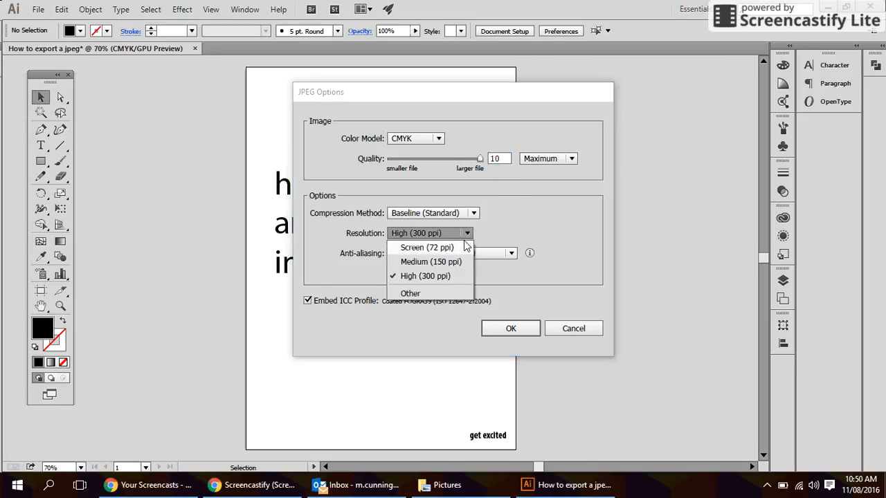
mouse_move(450, 256)
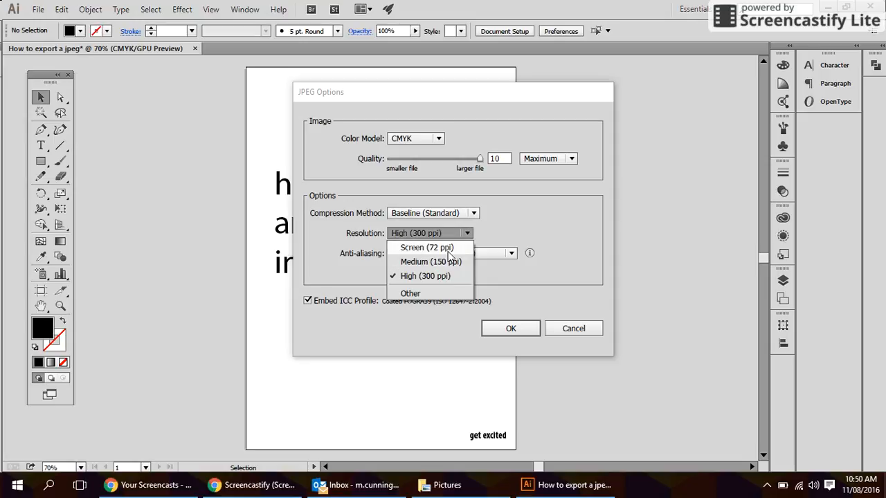
mouse_move(435, 277)
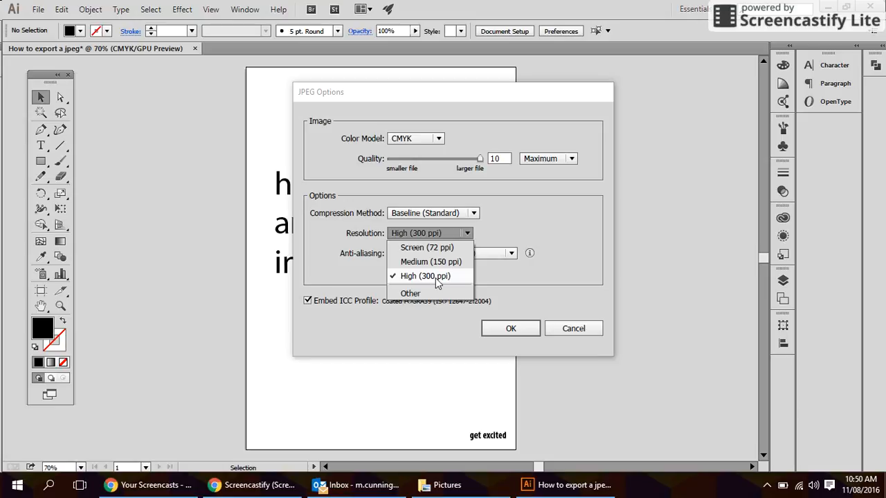
click(425, 276)
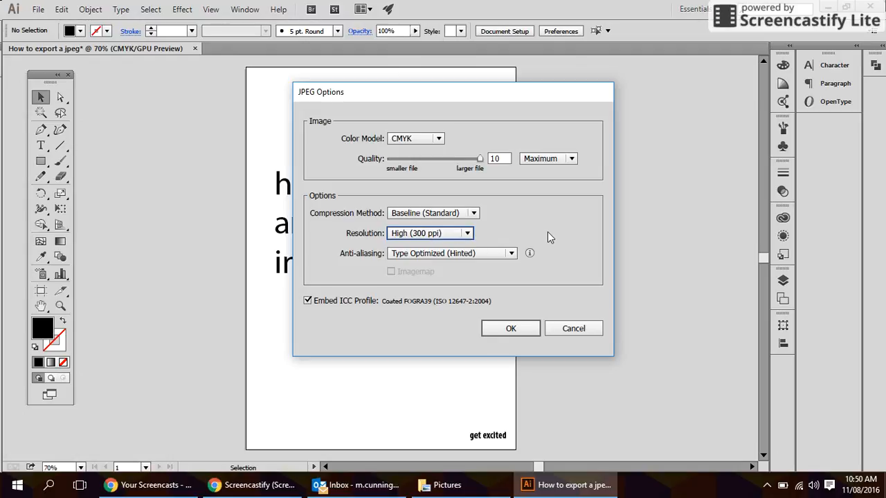
click(511, 328)
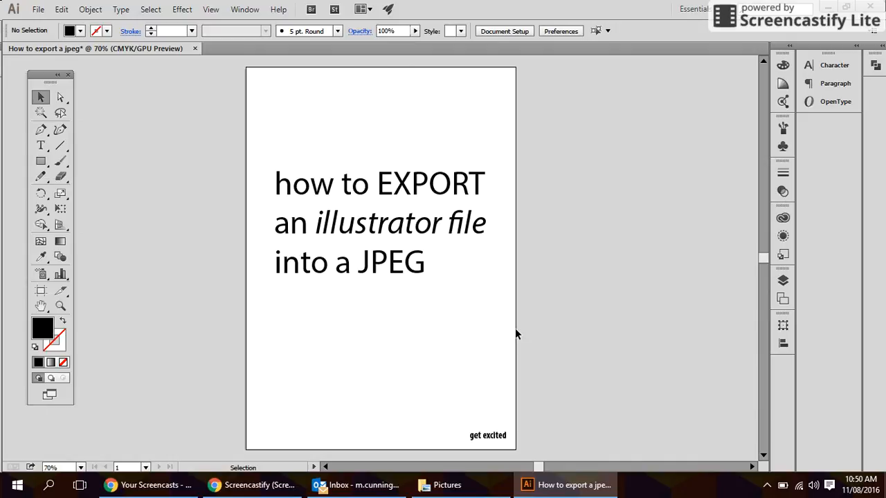
mouse_move(447, 484)
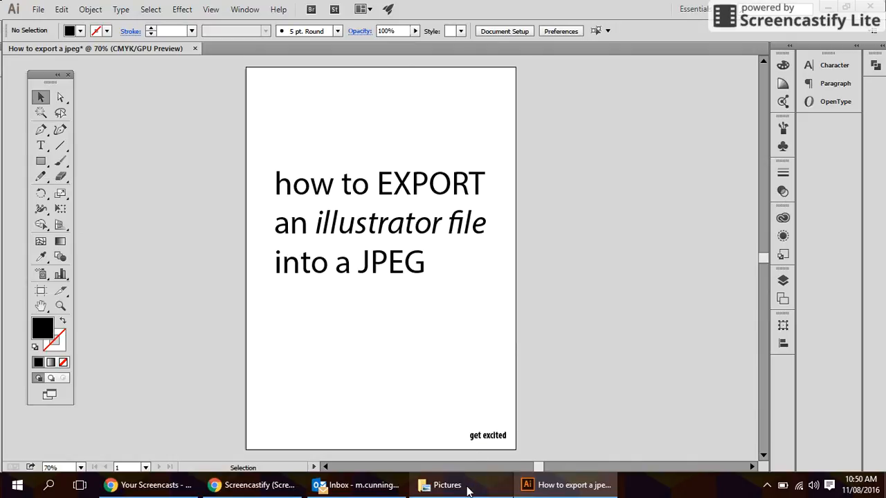
View the exported 'How to export a jpeg' image from Pictures in Photo Gallery
click(446, 484)
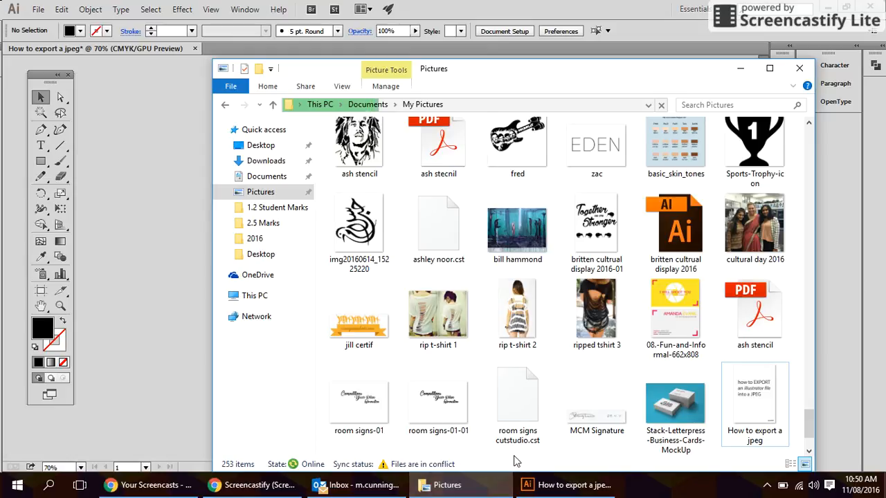
click(754, 405)
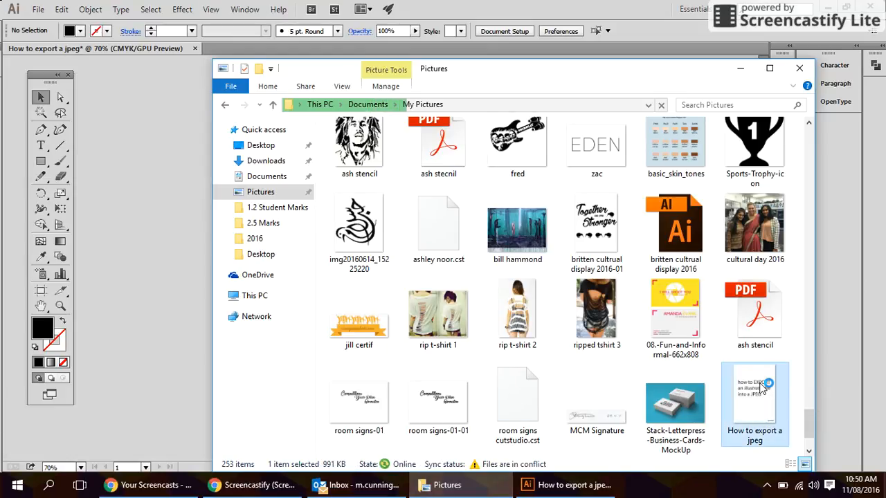
double_click(755, 404)
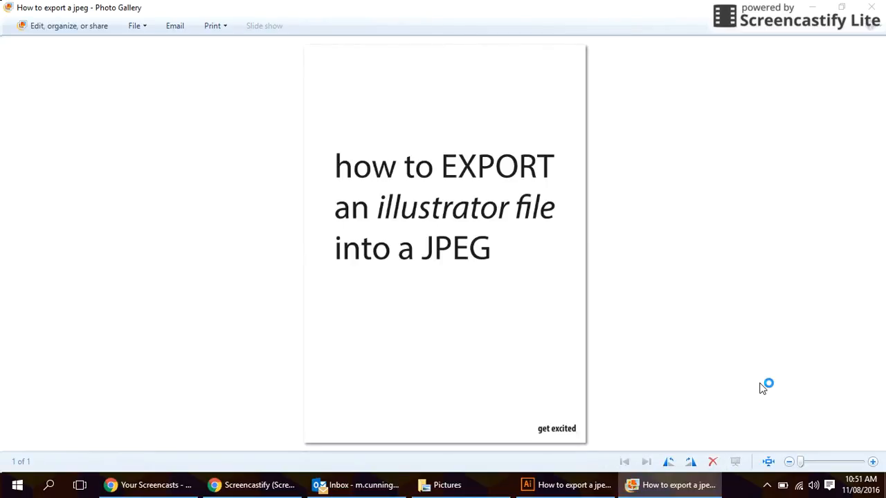
click(872, 462)
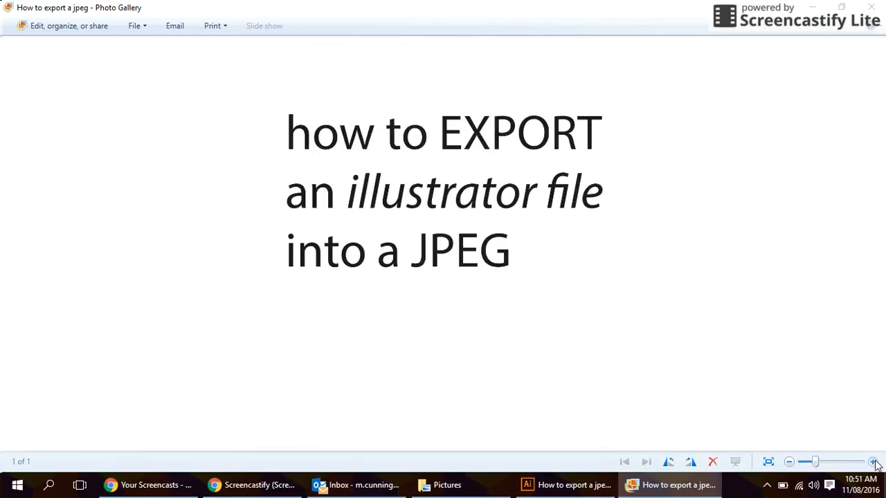
click(872, 462)
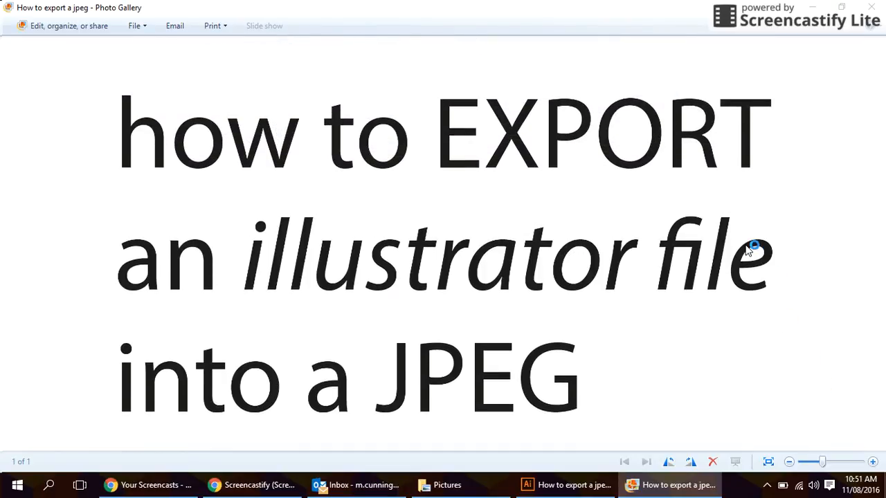
mouse_move(745, 249)
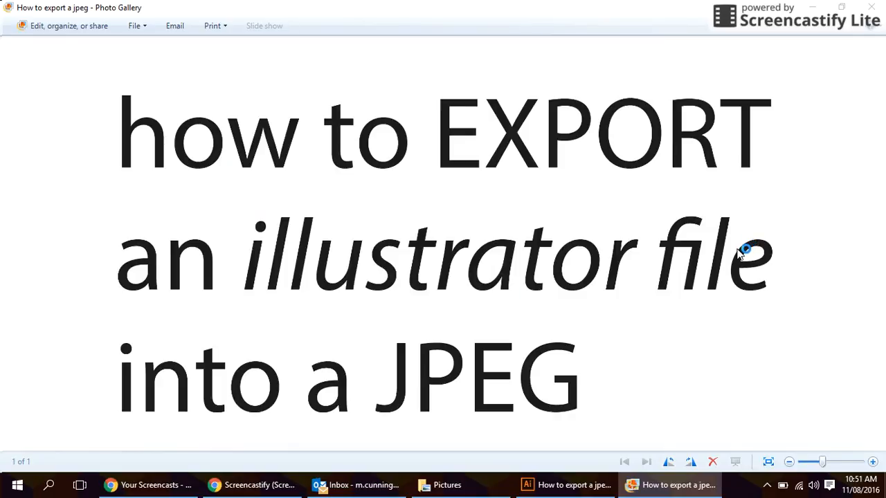
mouse_move(754, 297)
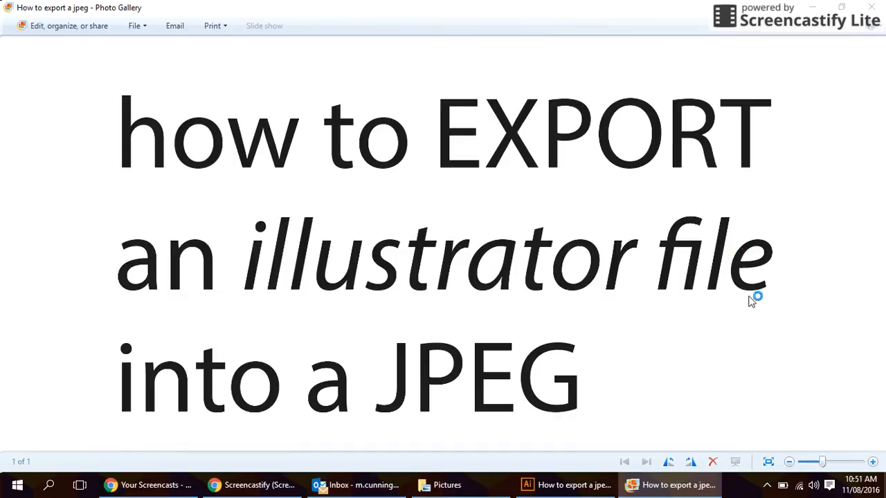
click(789, 462)
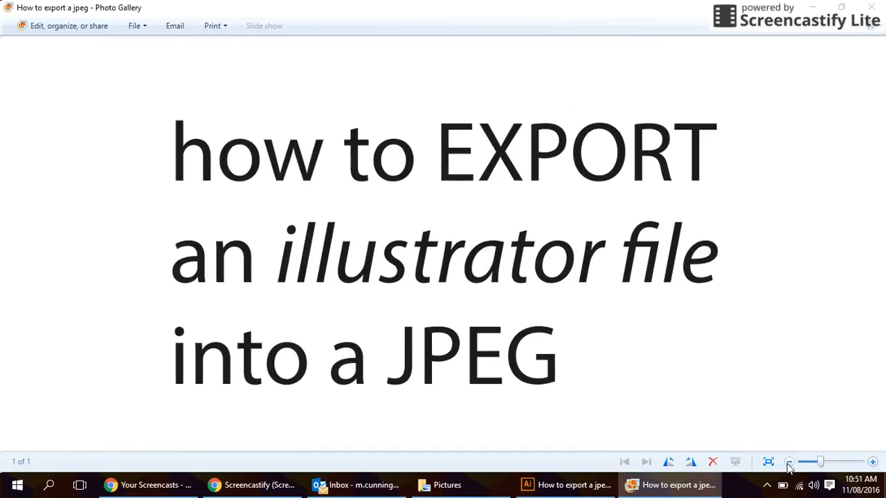
click(789, 462)
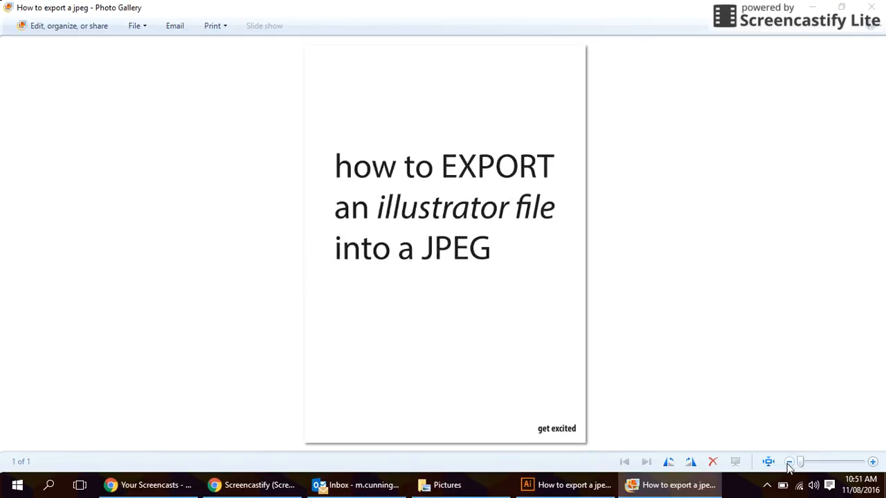